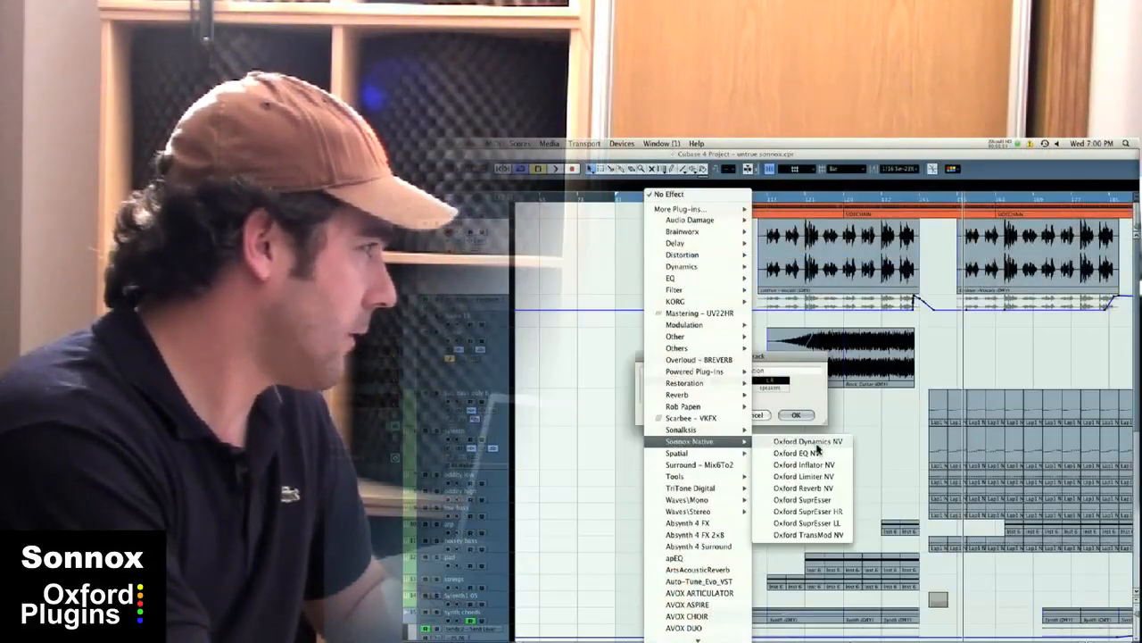
- Load Sonnox Oxford Dynamics as the new FX channel's insert effect
click(805, 441)
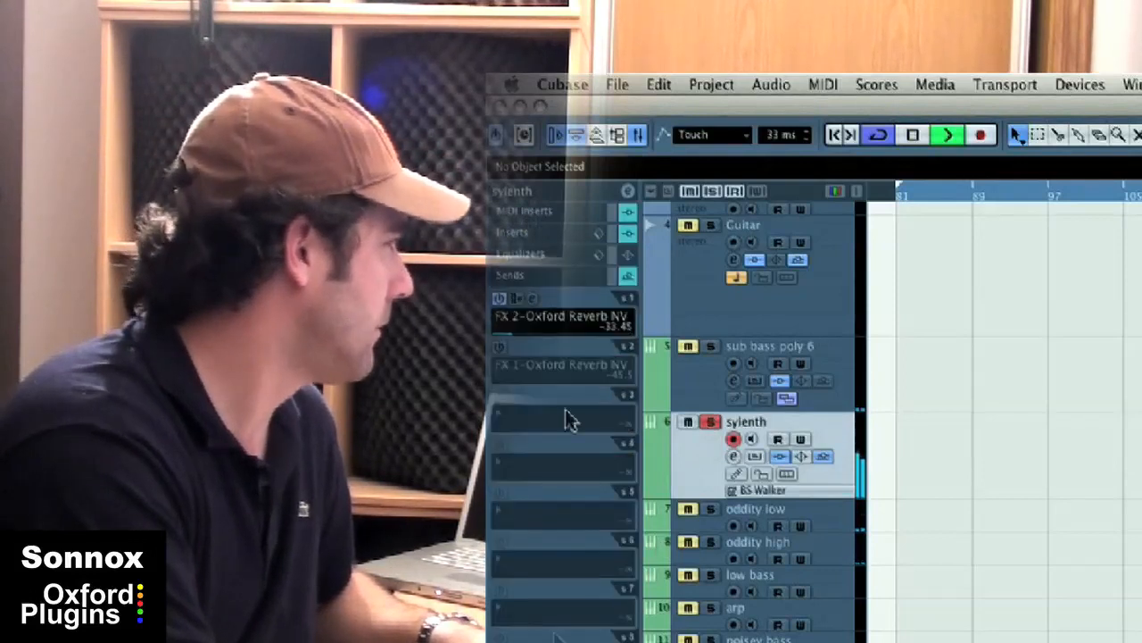
- Route a sylenth send to the warmth bus and set its level around -3 dB
click(562, 419)
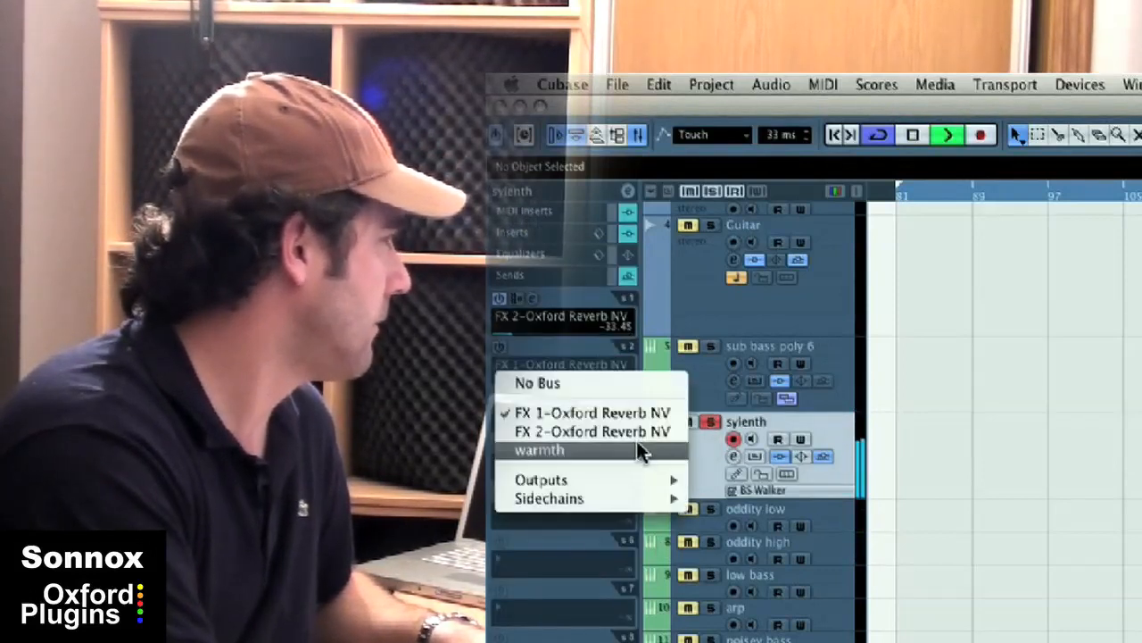
click(539, 450)
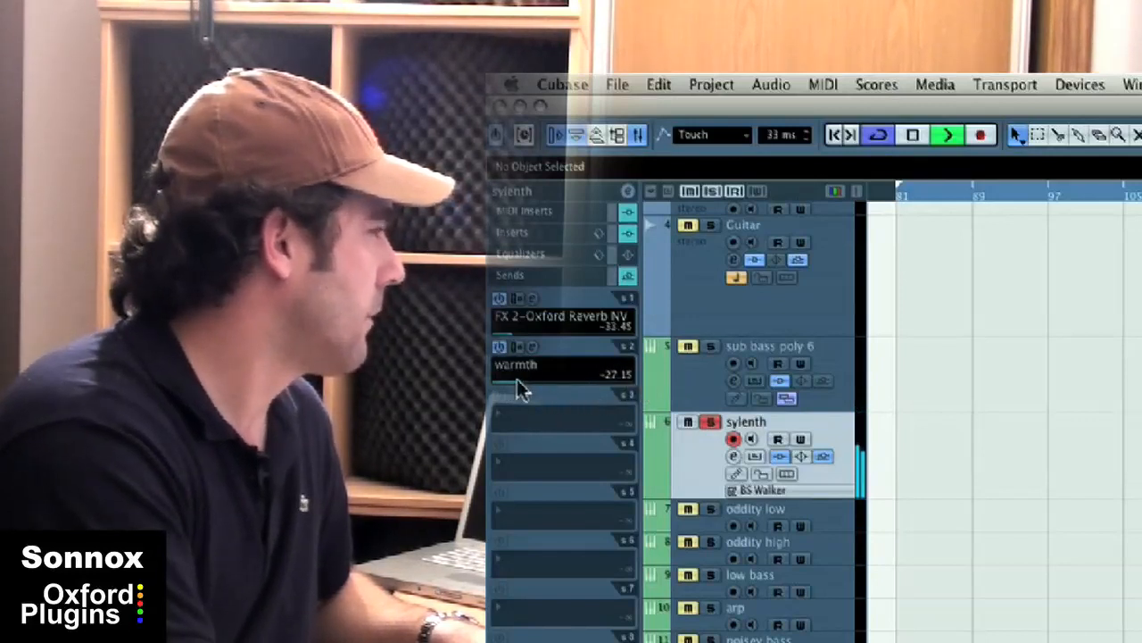
drag(522, 386, 580, 386)
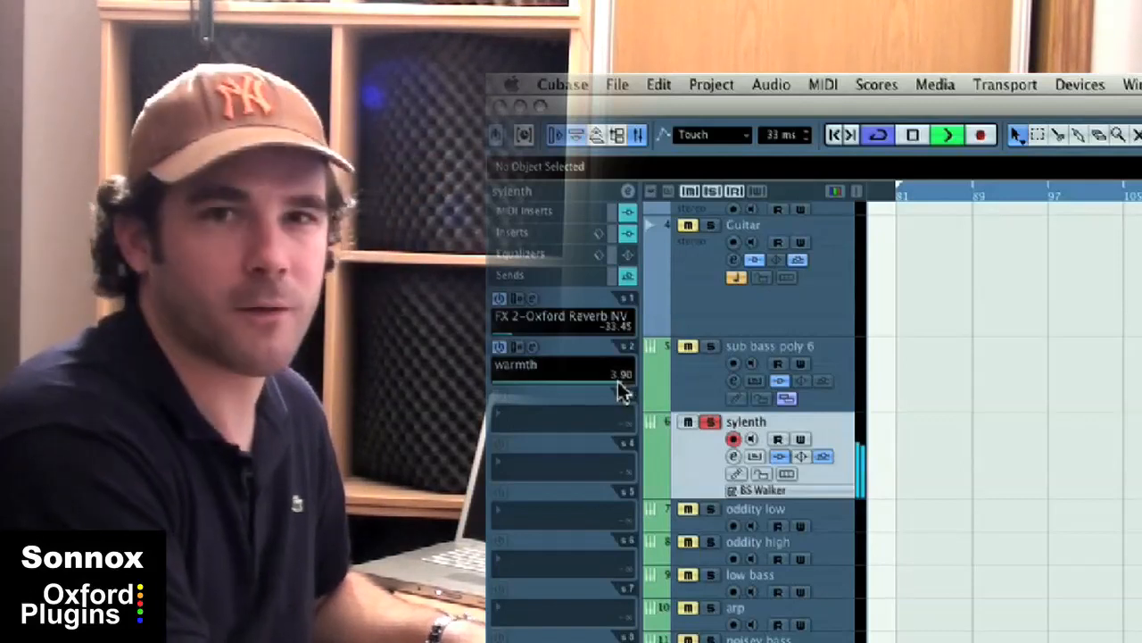
drag(616, 373, 589, 384)
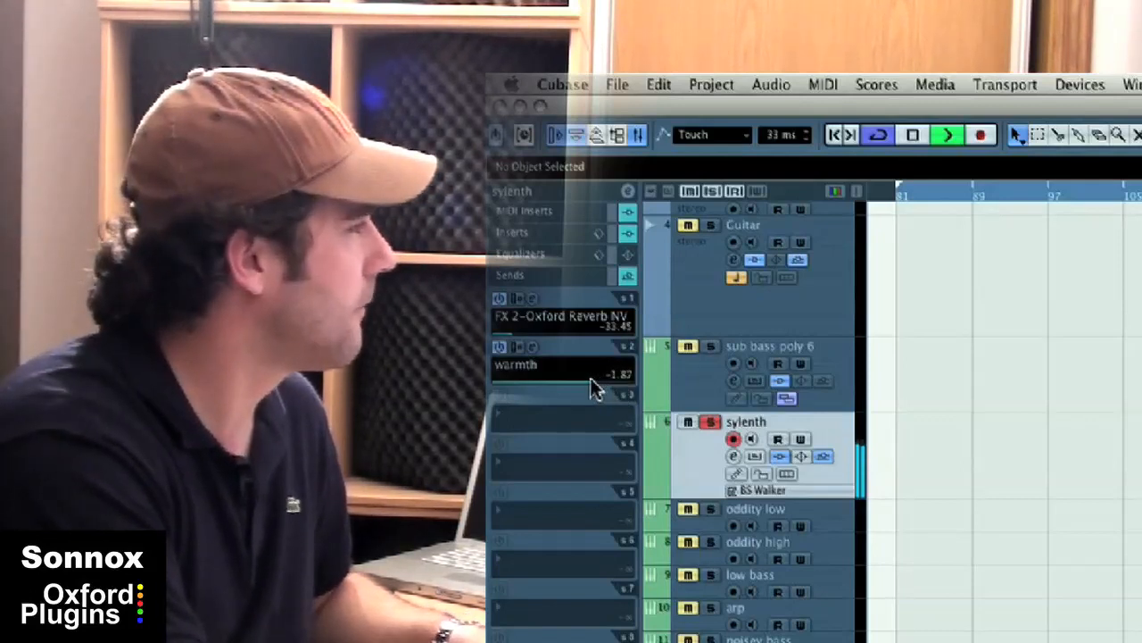
drag(589, 386, 580, 385)
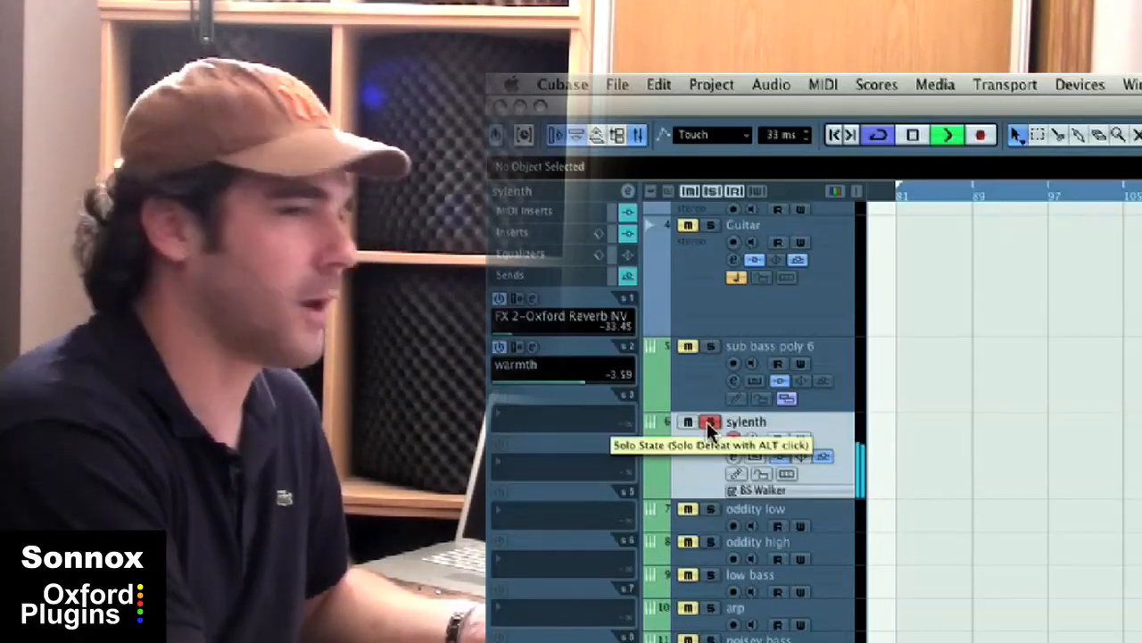
- Solo sylenth, lower its warmth send to about -9 dB, then unsolo
click(710, 421)
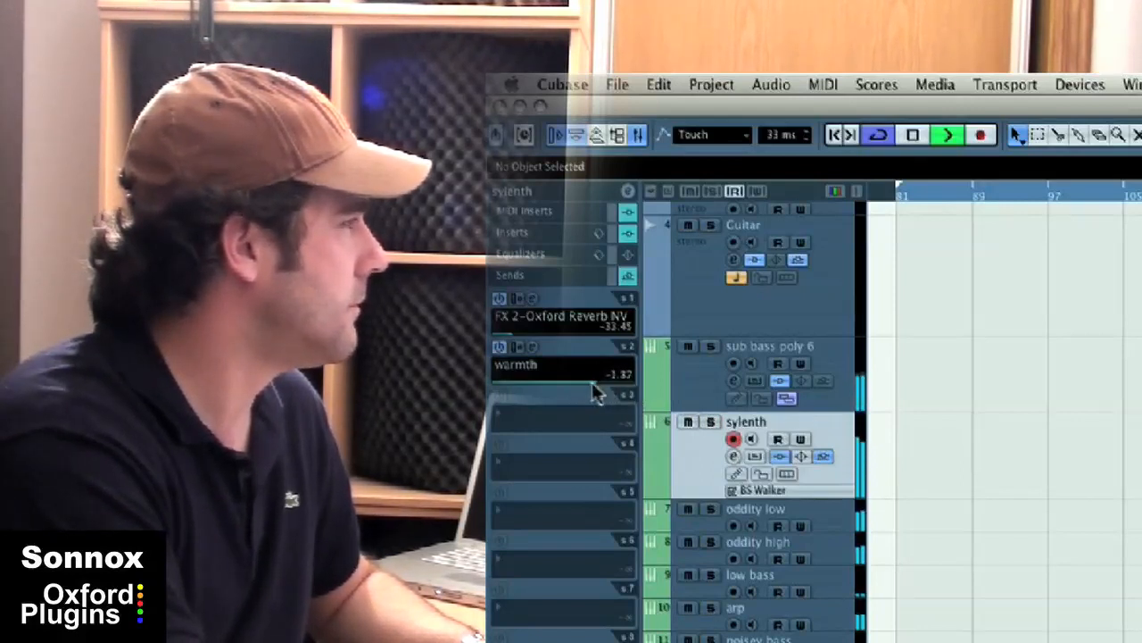
drag(593, 375, 572, 393)
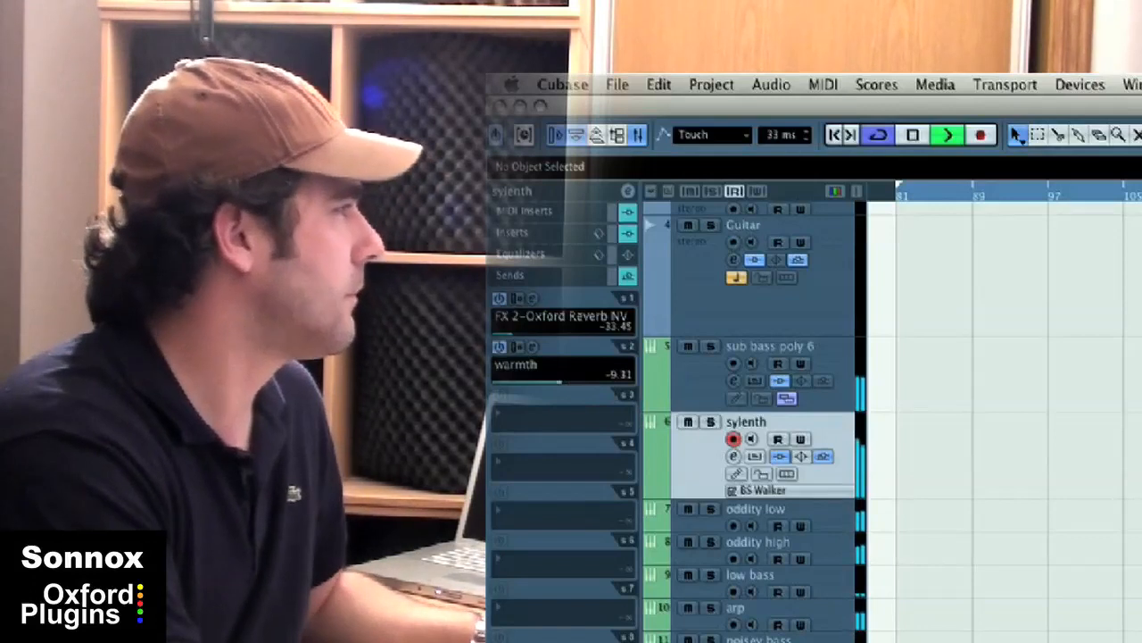
mouse_move(710, 421)
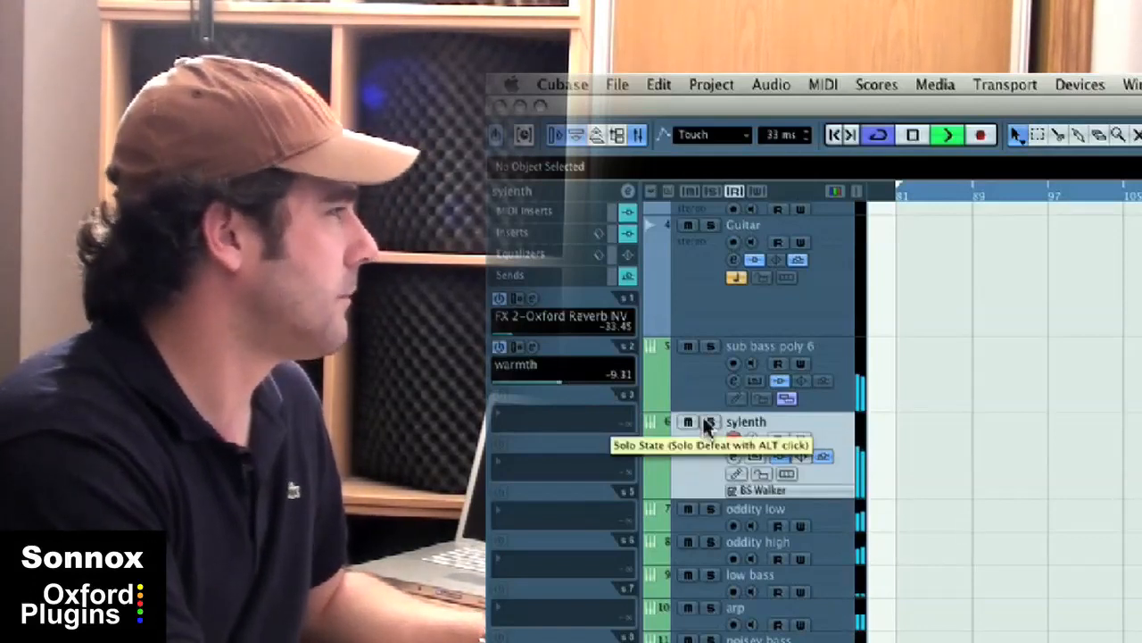
click(711, 421)
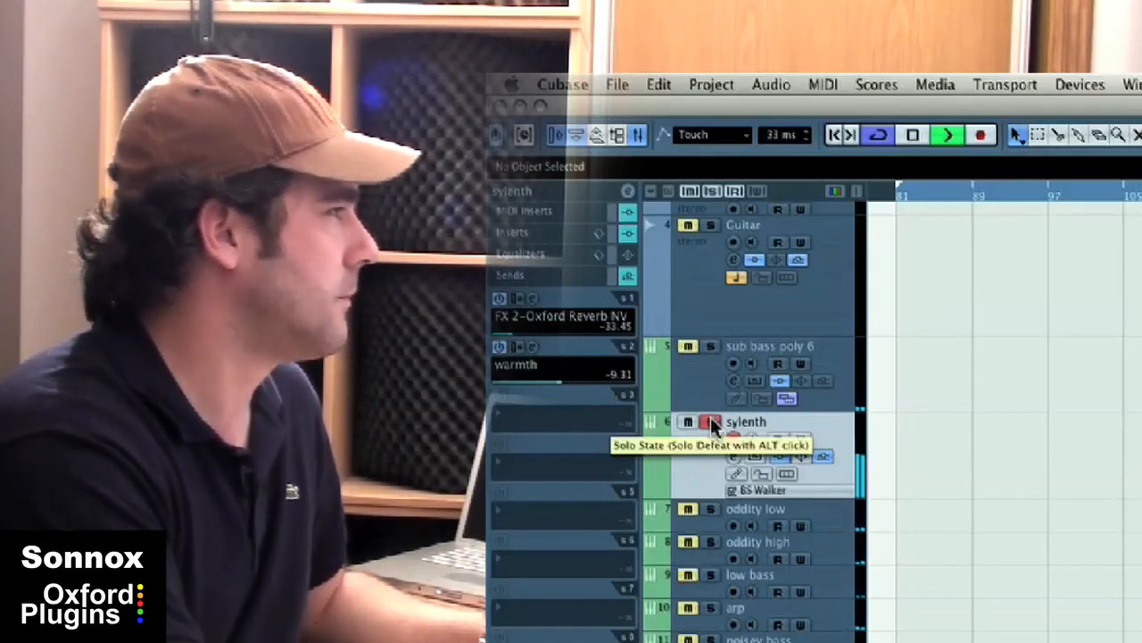
click(710, 422)
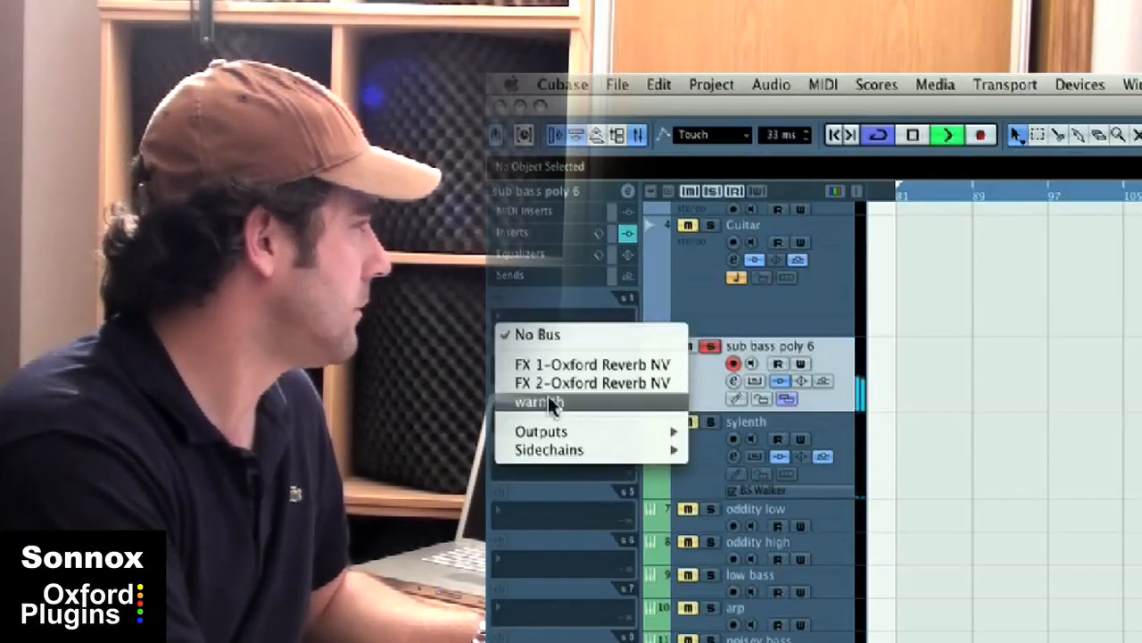
- Route sub bass poly 6 to warmth at about +1.8 dB and switch off solo
click(539, 403)
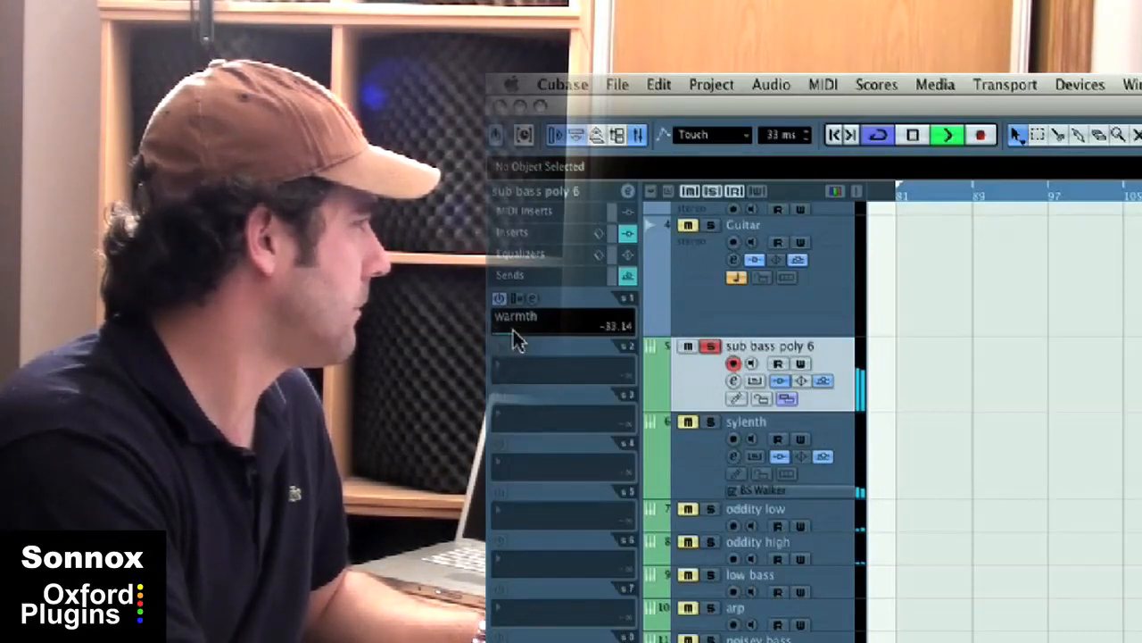
drag(517, 338, 634, 337)
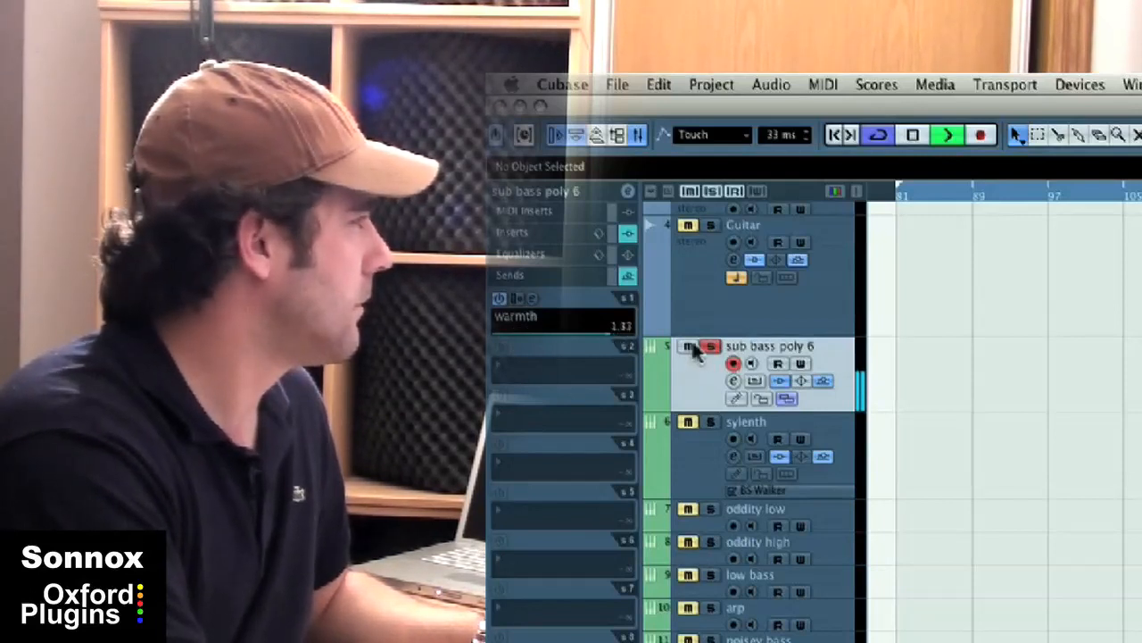
click(689, 346)
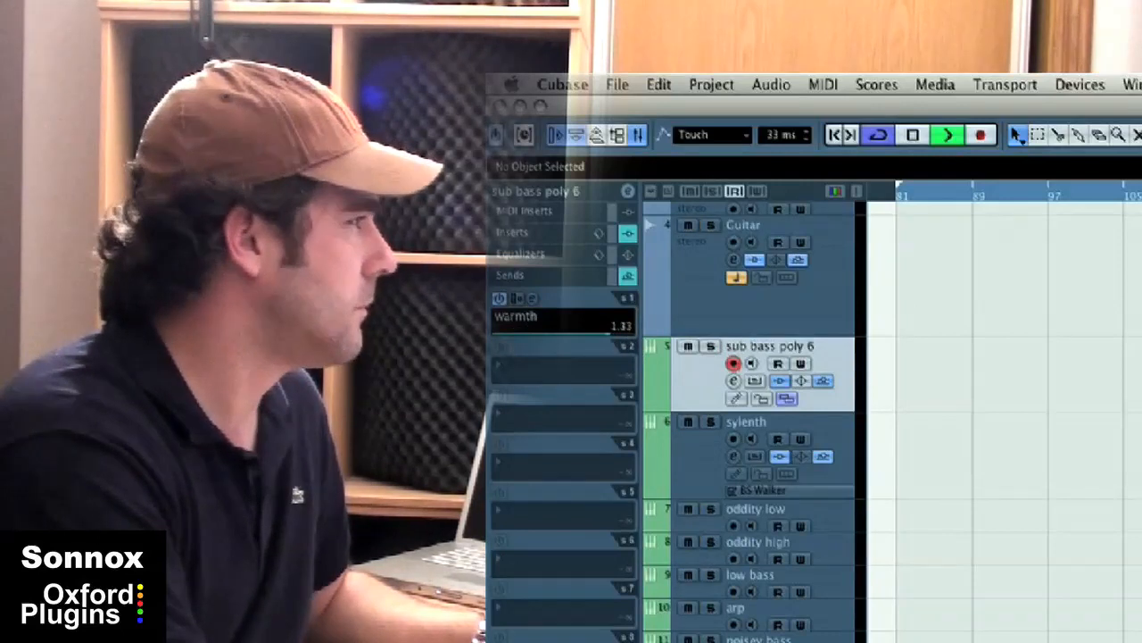